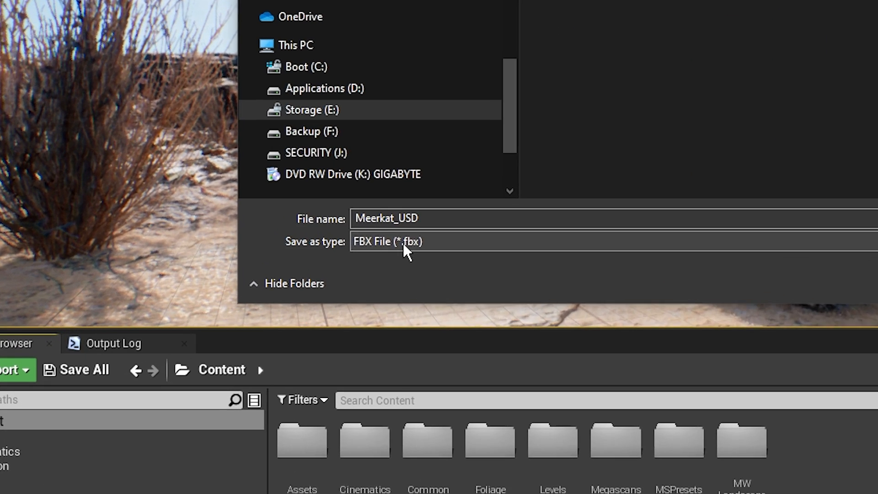
Step: Export the level as USD file (*.usd) named Meerkat_USD into the project's Export folder
{"action": "left_click", "coordinate": [393, 242]}
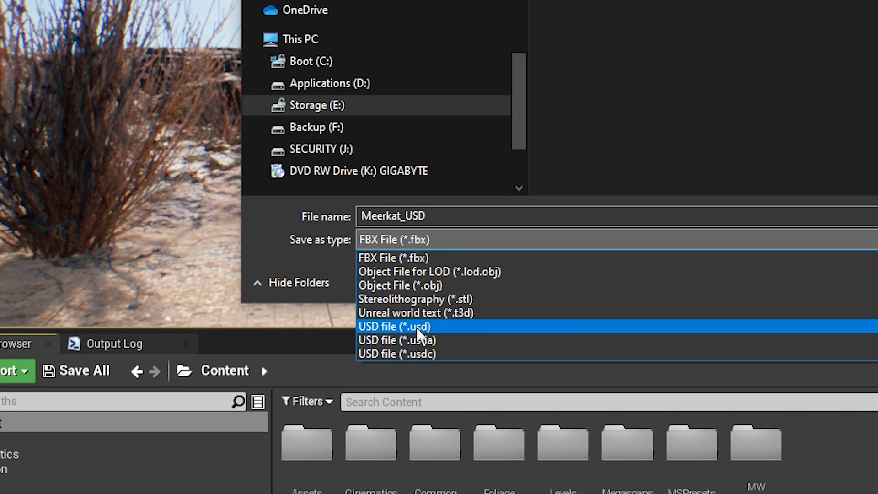
{"action": "left_click", "coordinate": [394, 326]}
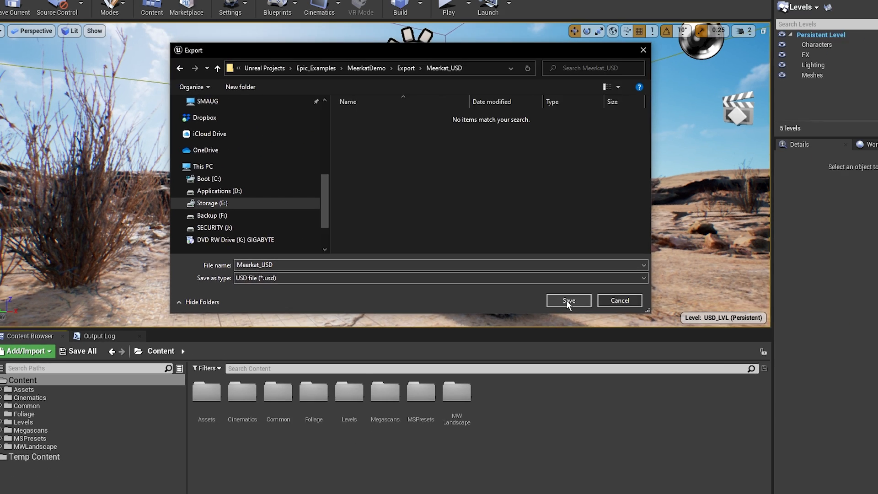
{"action": "left_click", "coordinate": [567, 301]}
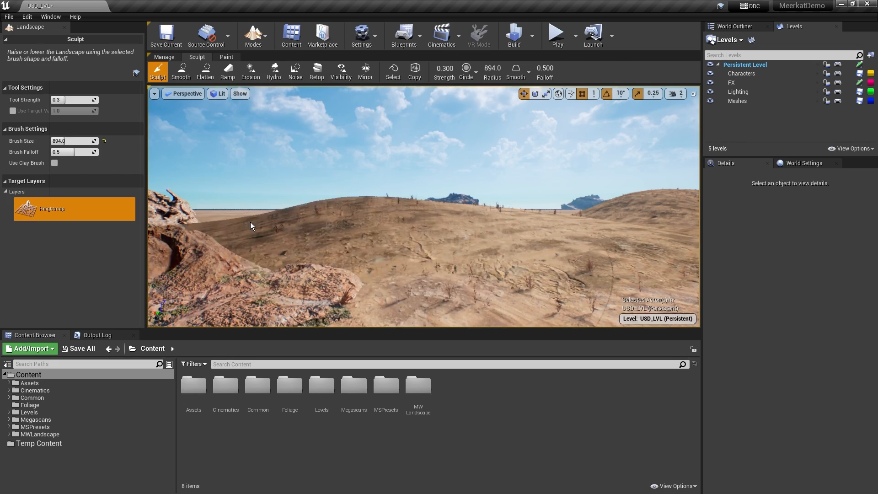
Step: Pick a meerkat animation sequence and view the exported USD desert level in Autodesk Maya
{"action": "left_click", "coordinate": [253, 36]}
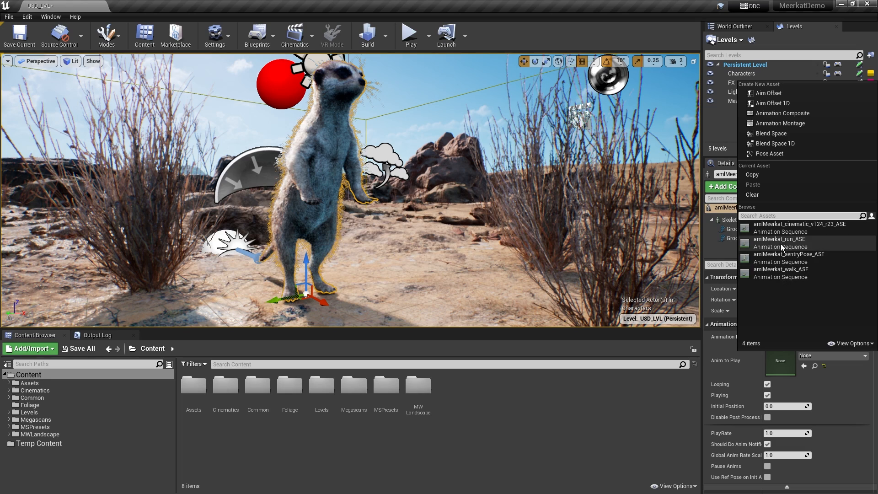
{"action": "left_click", "coordinate": [782, 238]}
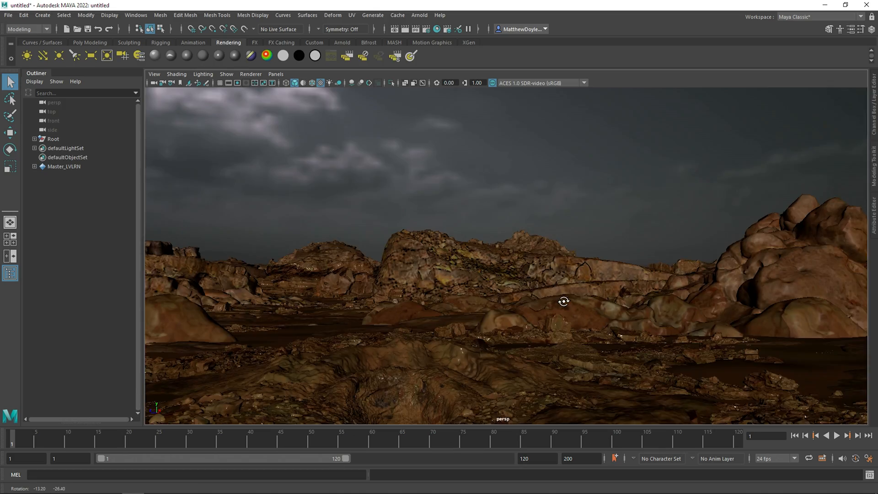
{"action": "left_click", "coordinate": [65, 359]}
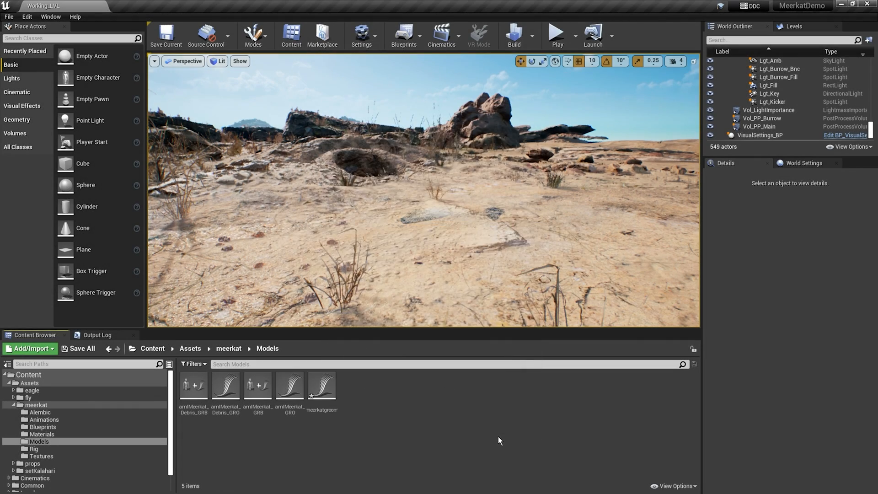
Step: Create a binding for the meerkatgroom asset from the meerkat Models folder
{"action": "double_click", "coordinate": [321, 384]}
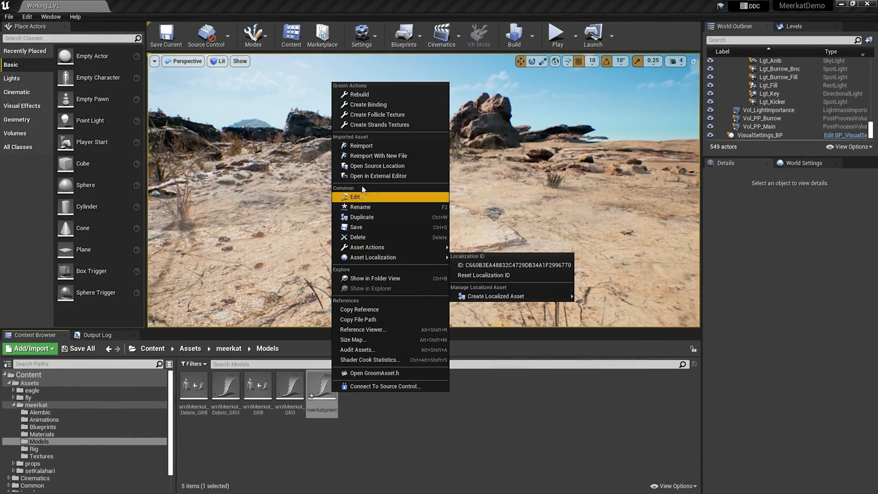
{"action": "left_click", "coordinate": [368, 106]}
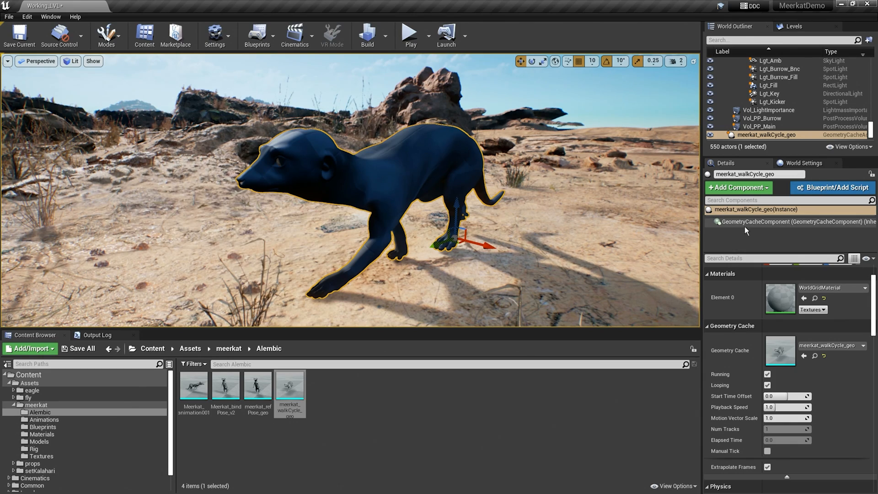
Step: Give meerkat_walkCycle_geo a Groom component using meerkatgroom with its binding asset set
{"action": "left_click", "coordinate": [736, 188]}
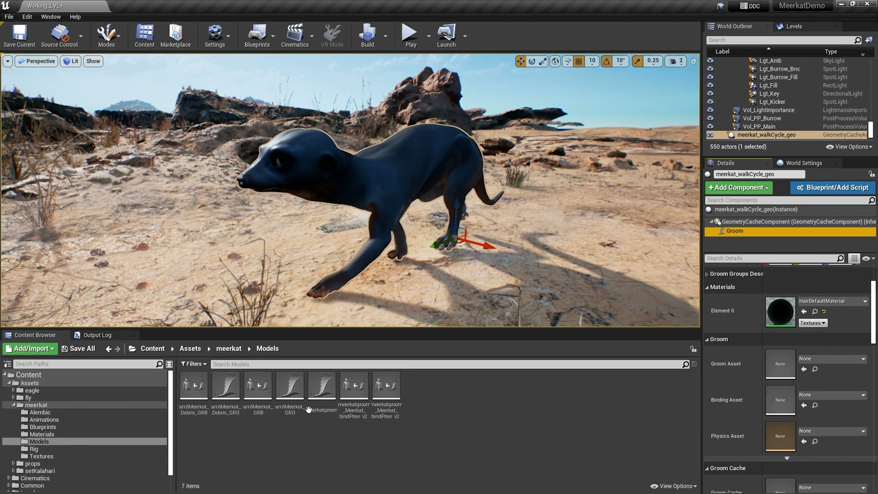
{"action": "left_click", "coordinate": [321, 385]}
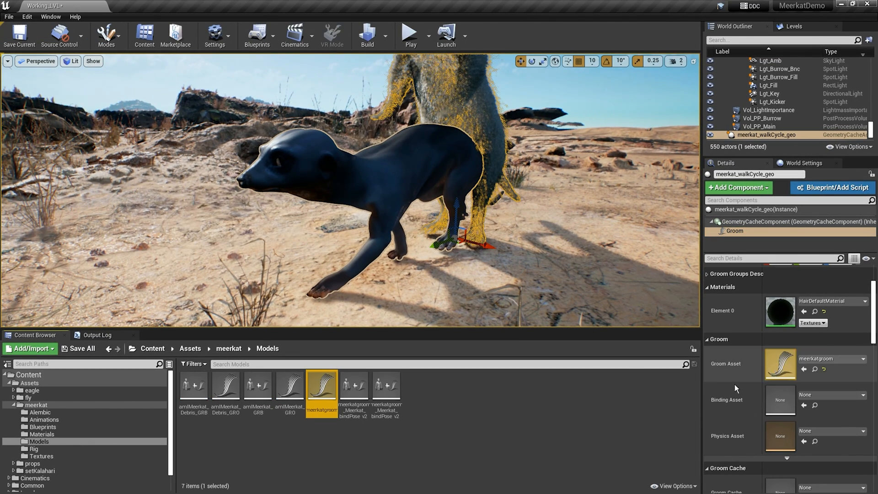
{"action": "left_click", "coordinate": [385, 388]}
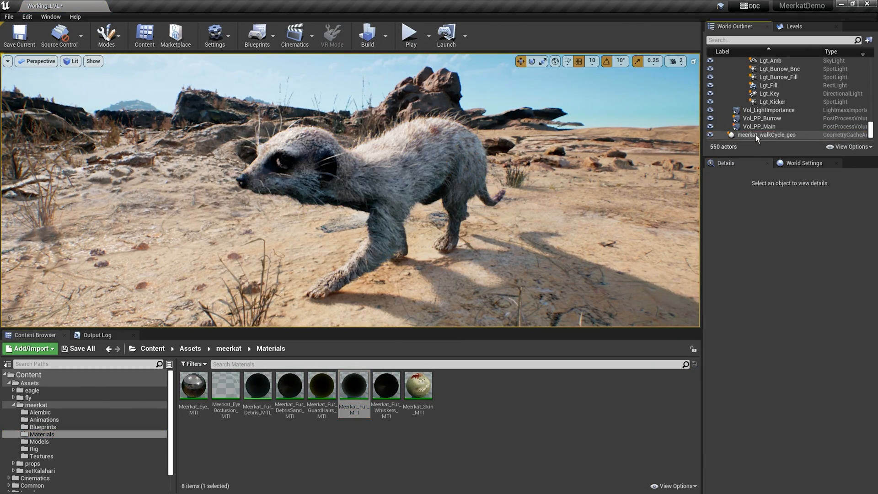
Step: Play the level to watch the furred meerkat walk across the desert
{"action": "left_click", "coordinate": [410, 35]}
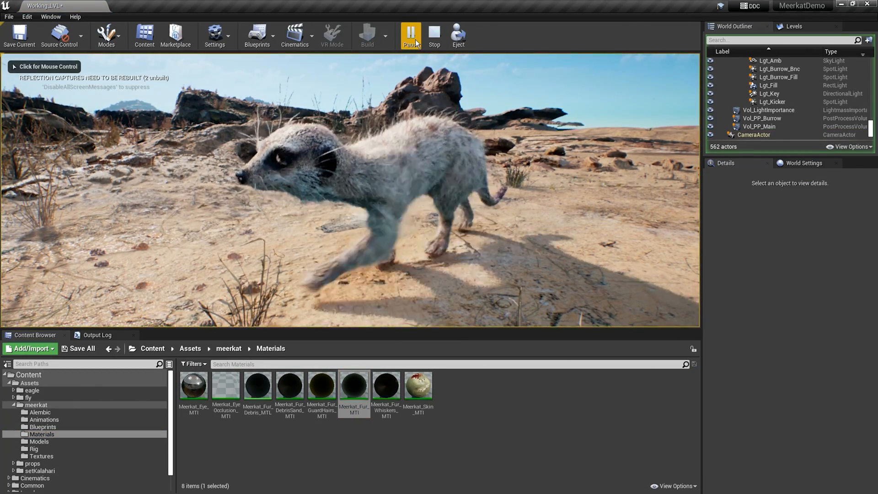